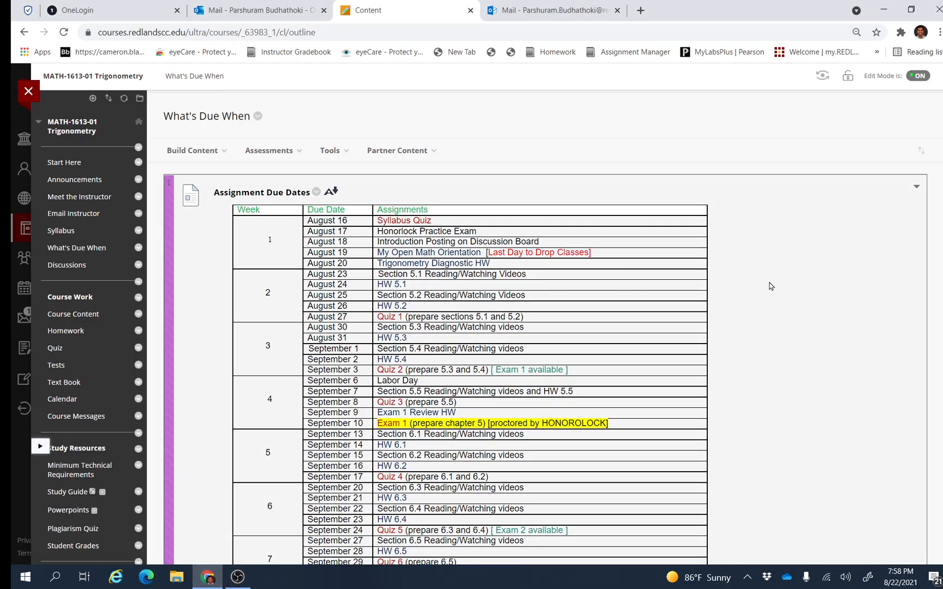
mouse_move(289, 322)
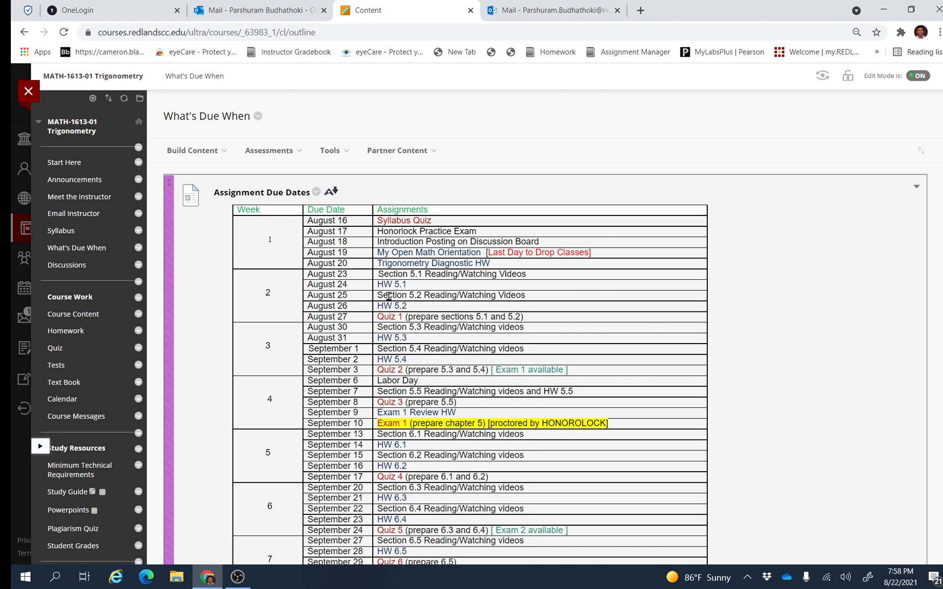
mouse_move(419, 296)
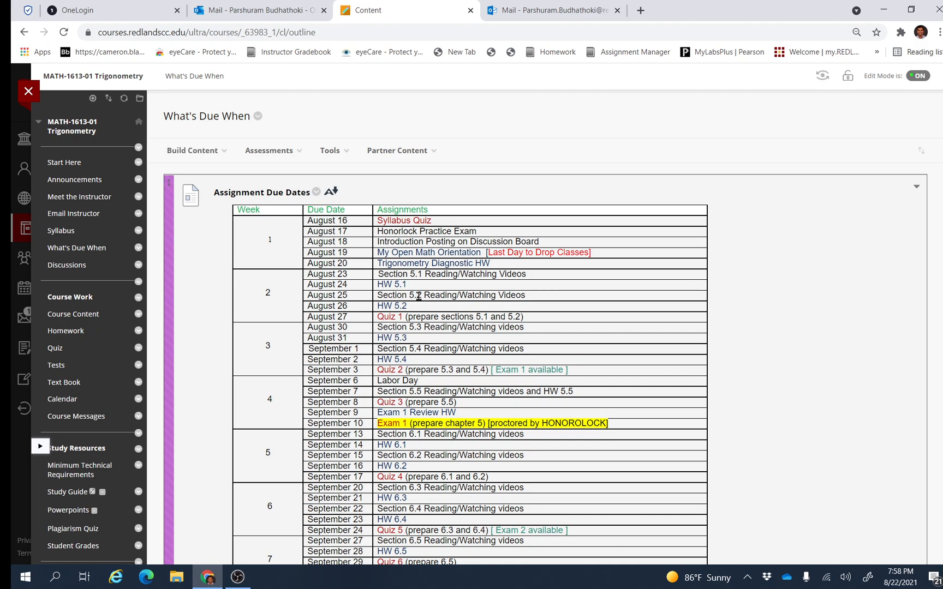
mouse_move(427, 295)
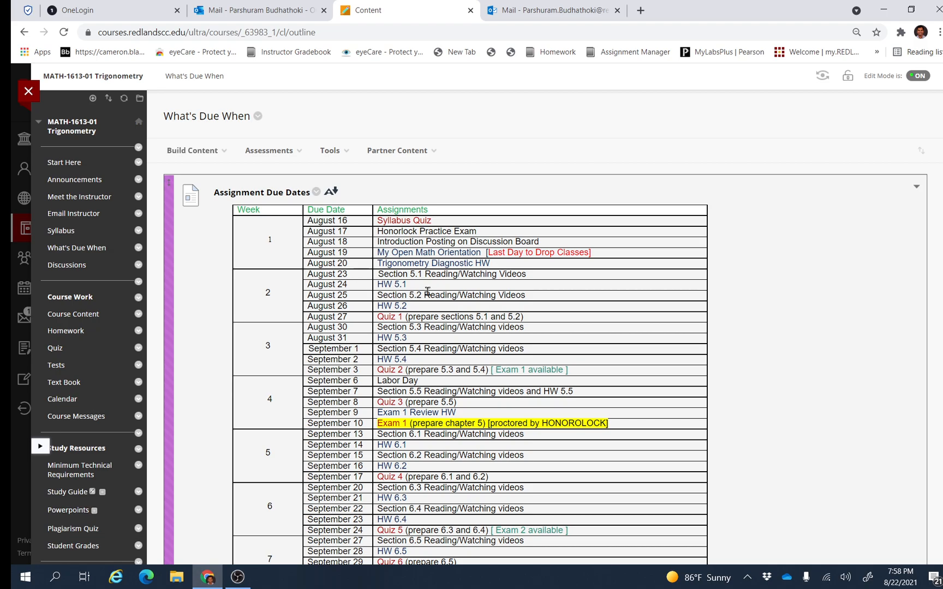
mouse_move(409, 309)
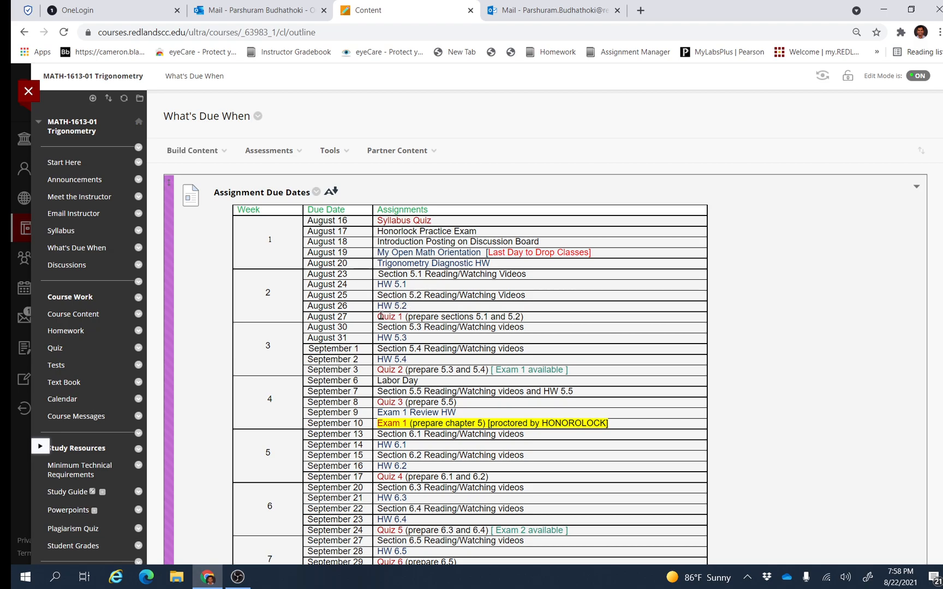
mouse_move(417, 292)
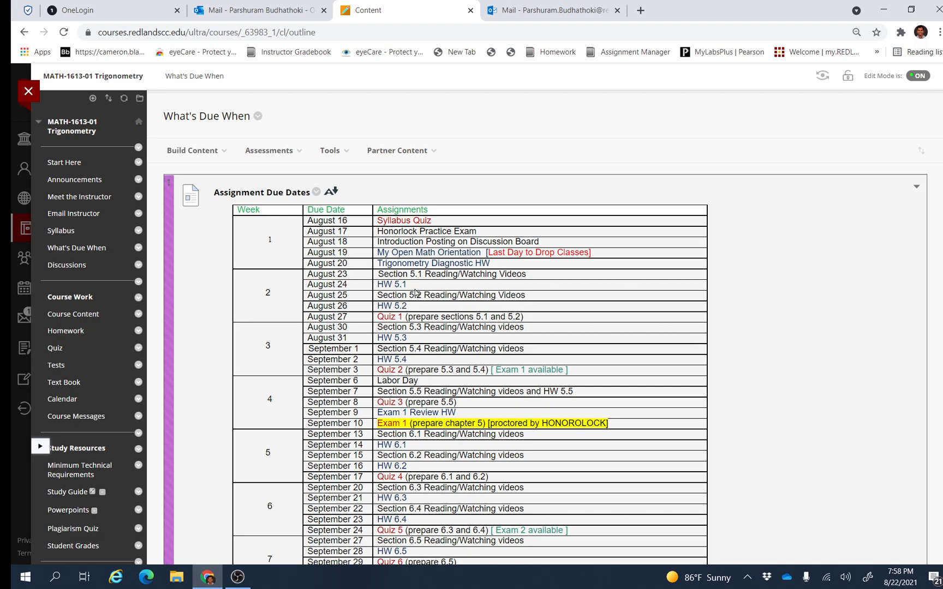
mouse_move(325, 315)
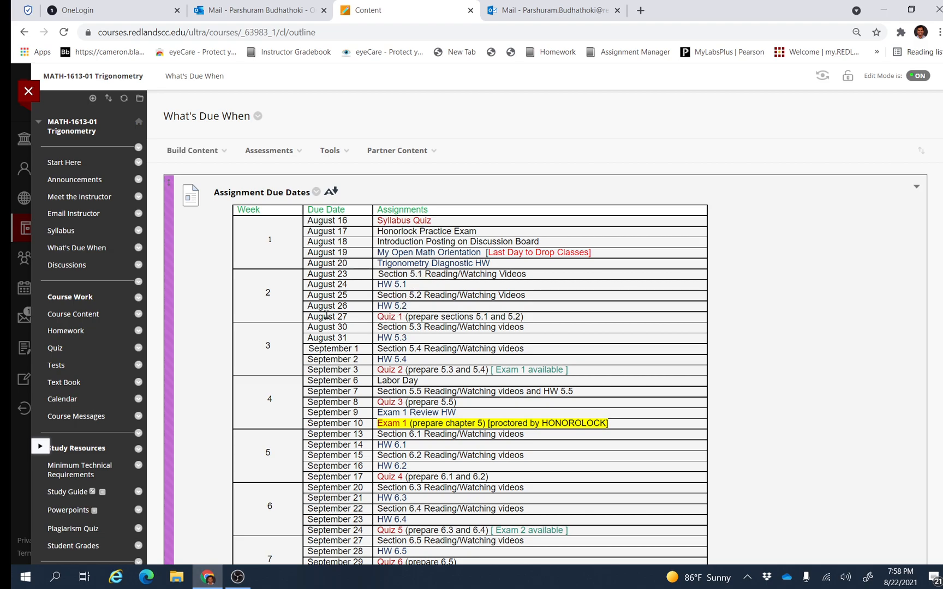